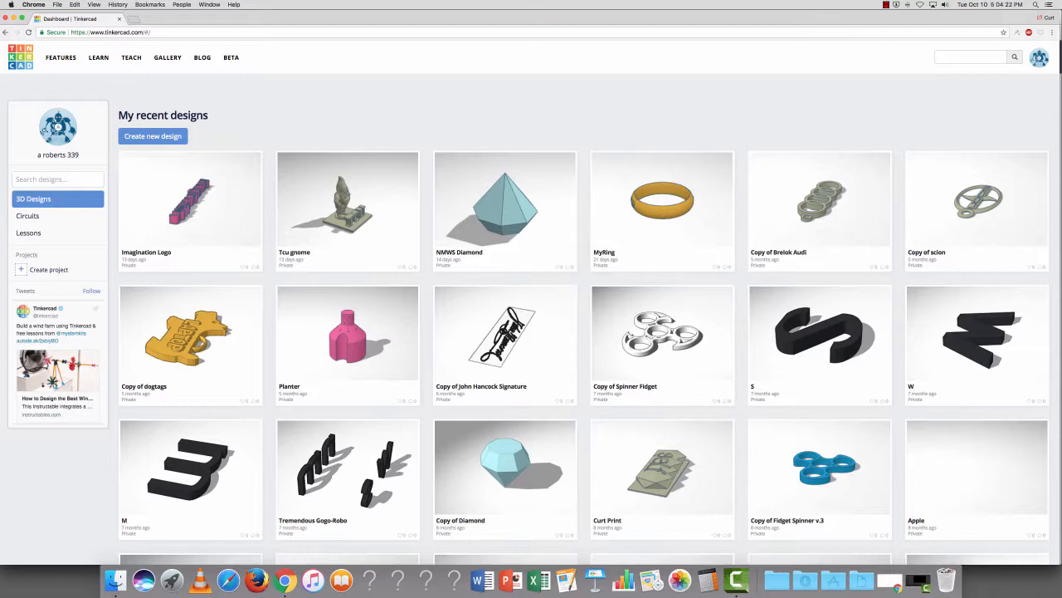
mouse_move(190, 199)
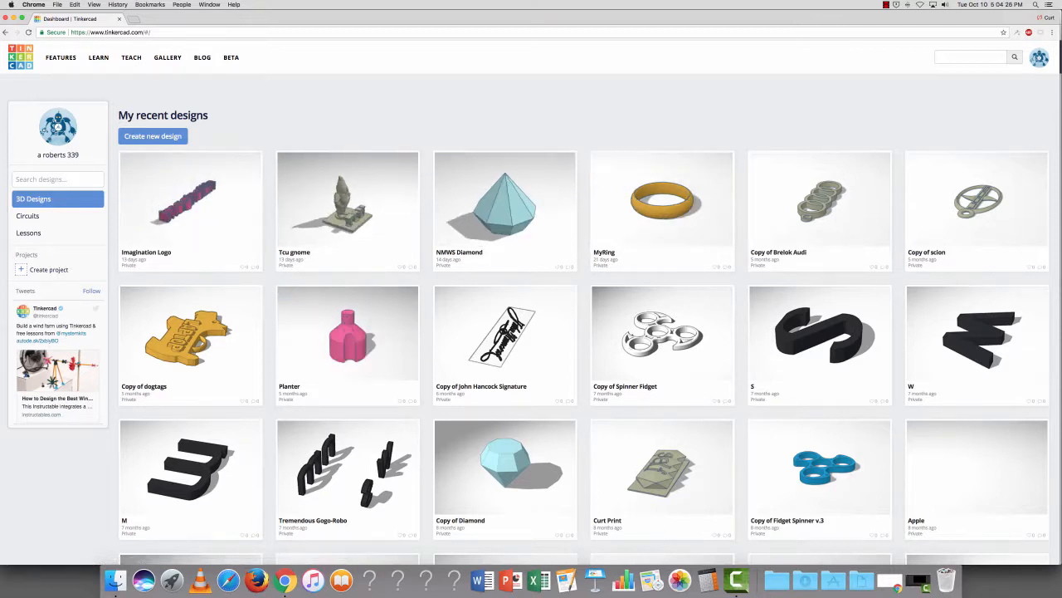
mouse_move(661, 199)
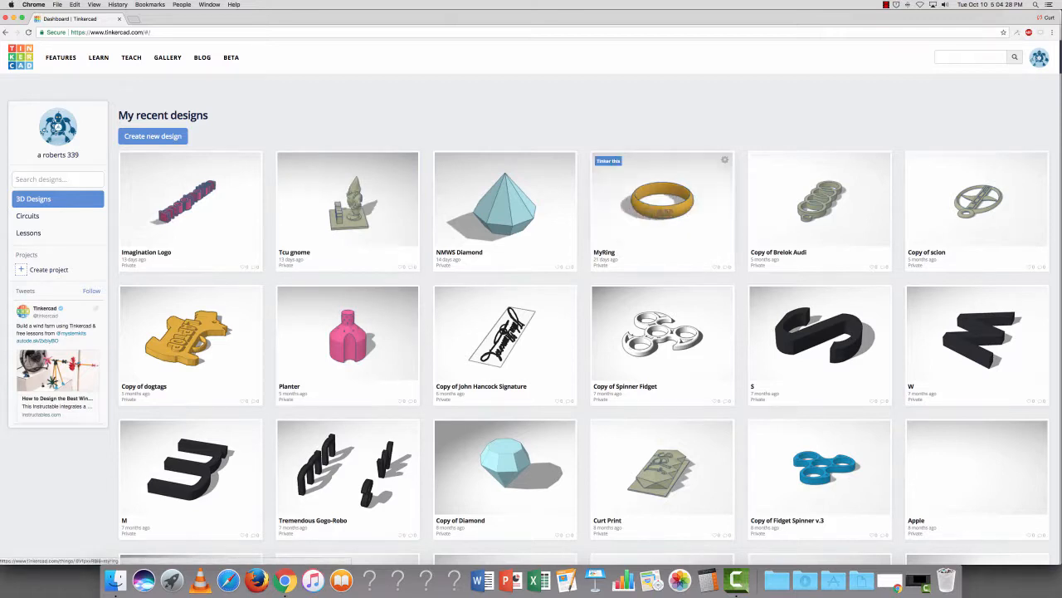
mouse_move(348, 200)
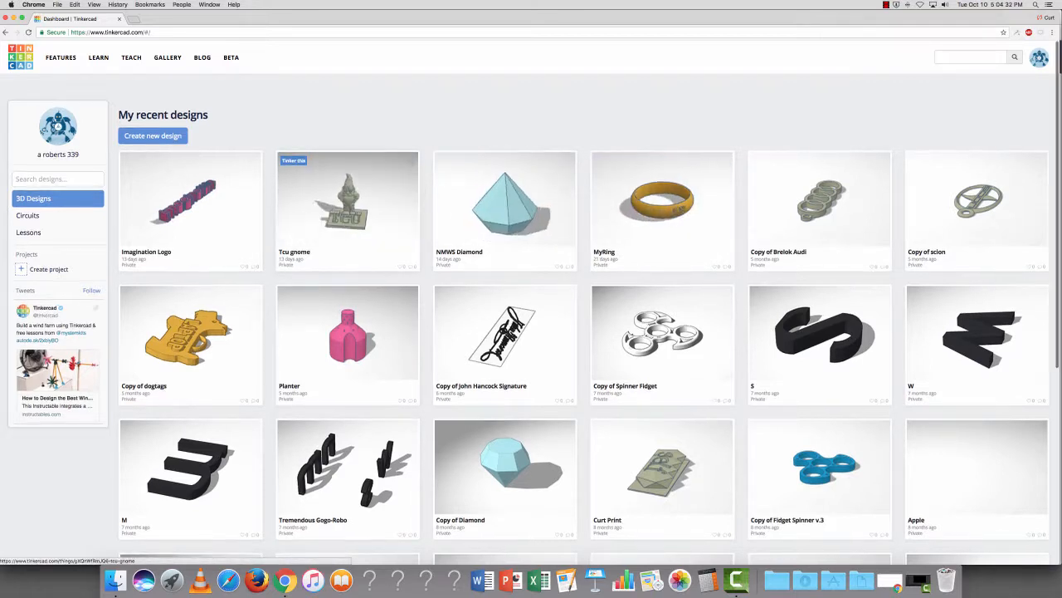
- Open the Tcu gnome design from recent designs in the Tinkercad editor
click(347, 203)
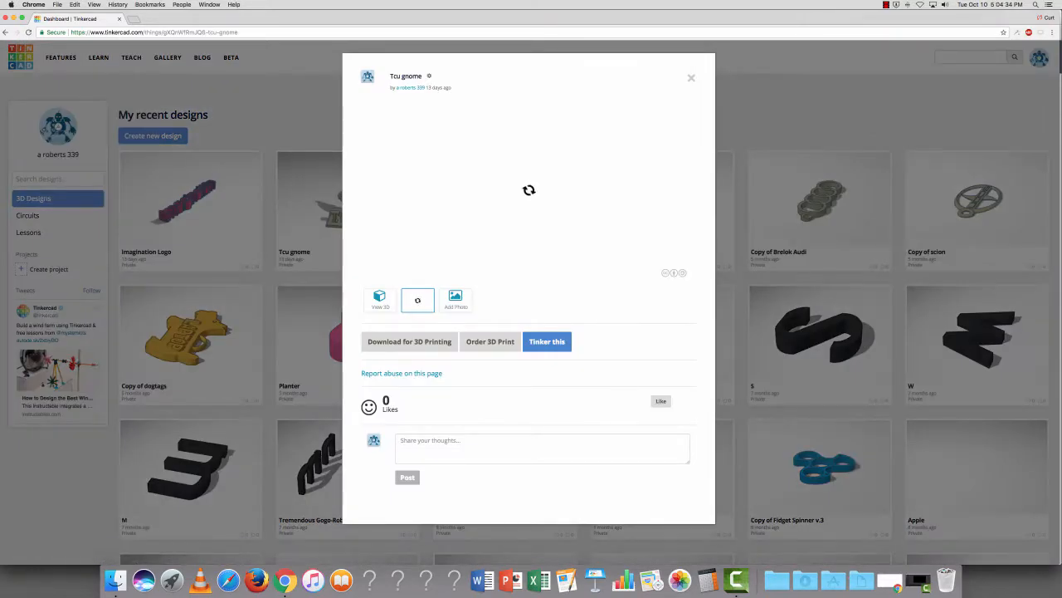
click(547, 342)
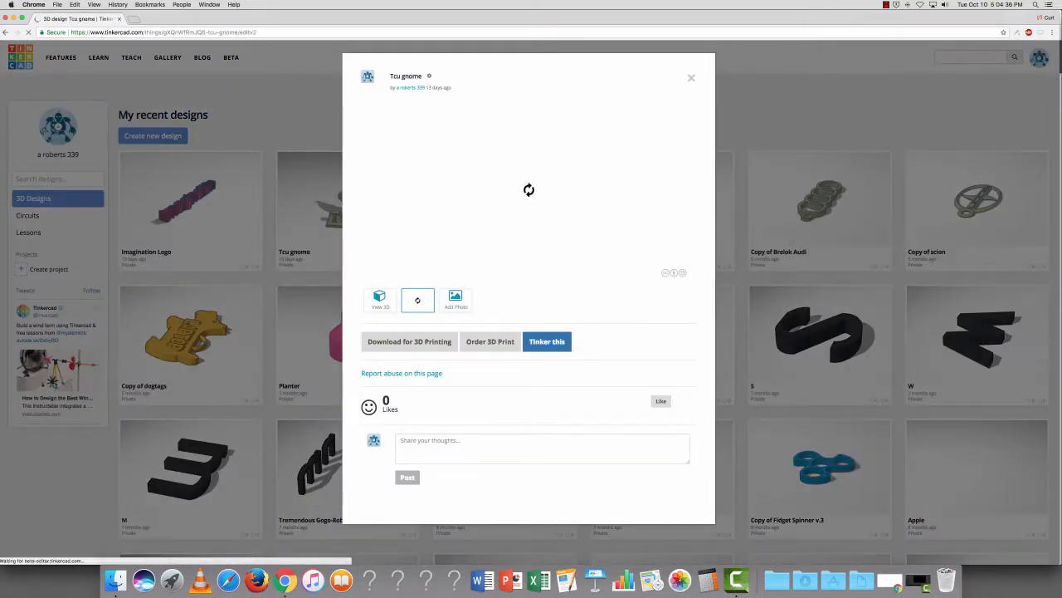
click(547, 341)
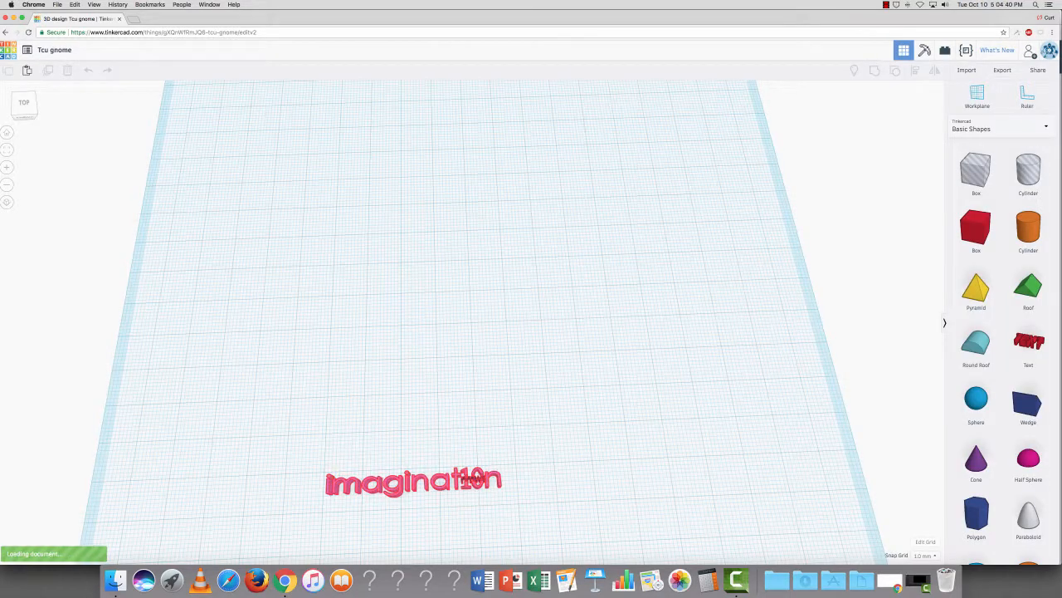
- Place a solid red Box on the workplane next to the gnome's TCU base
click(413, 481)
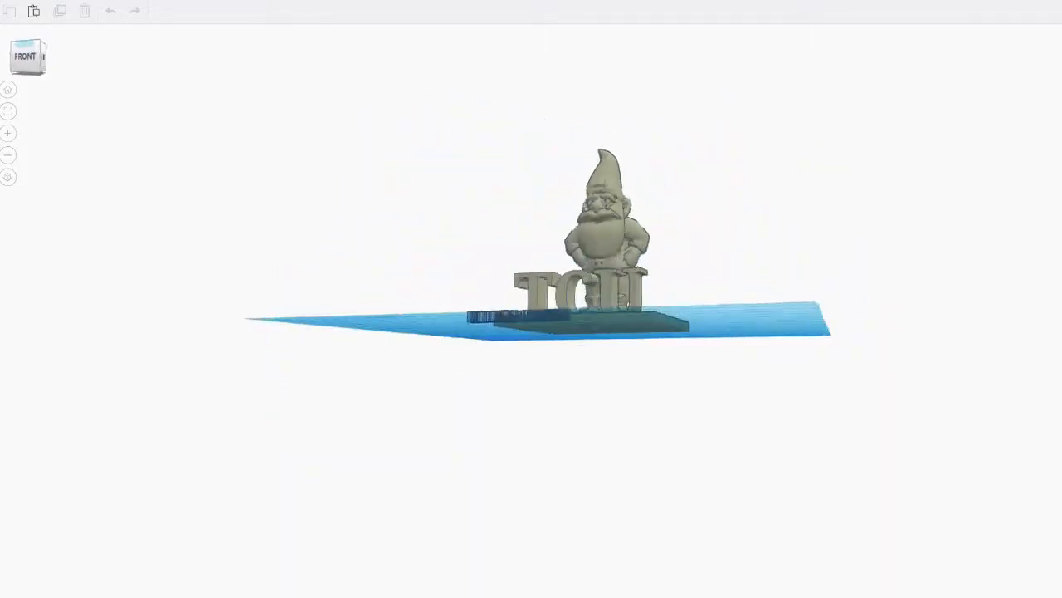
click(8, 89)
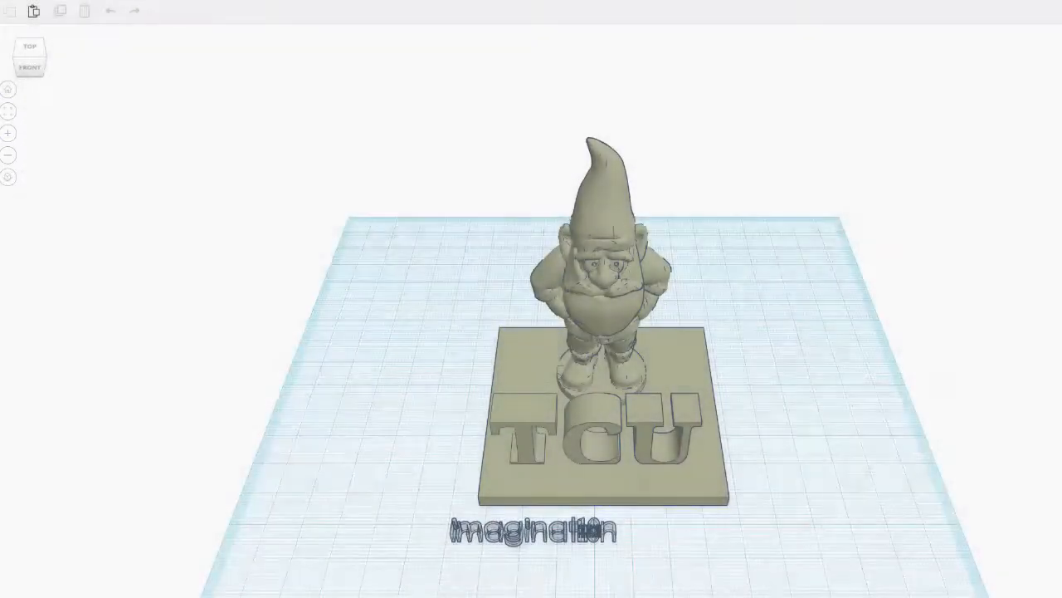
mouse_move(8, 177)
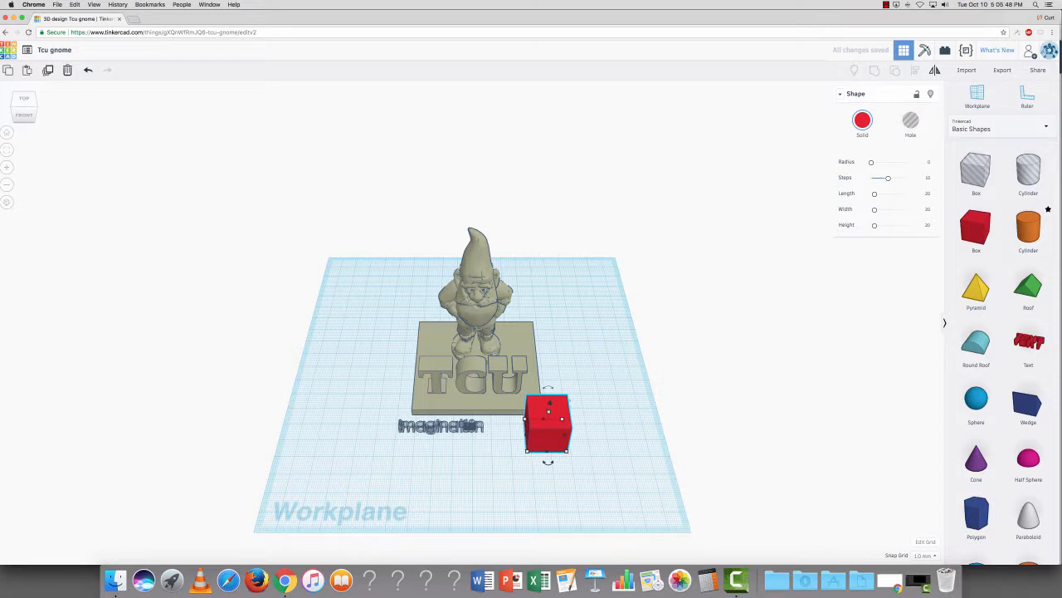
- Place a cylinder on the red box and turn it into a hole
click(1028, 228)
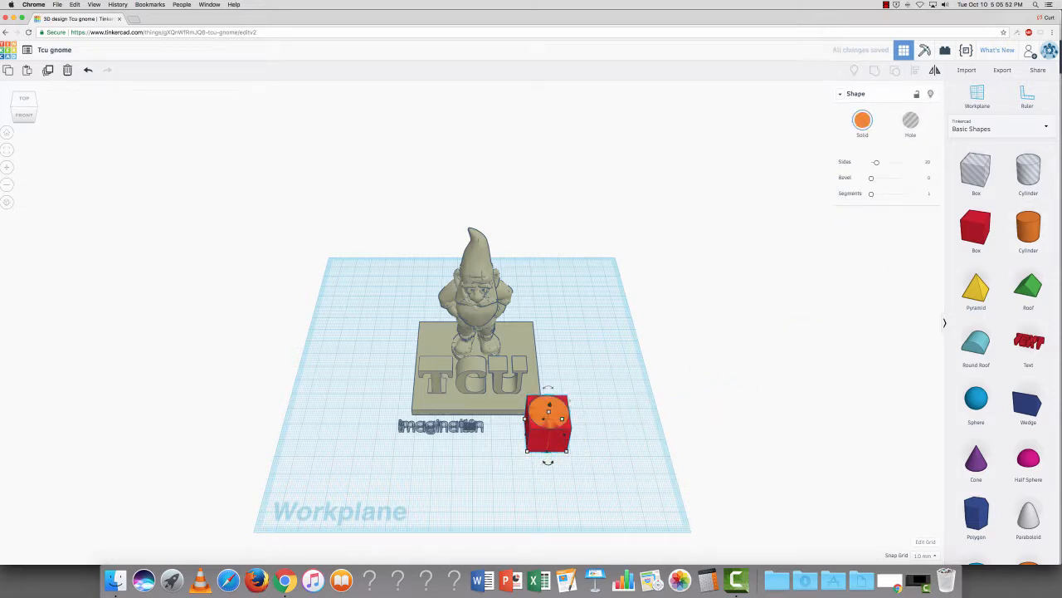
click(910, 120)
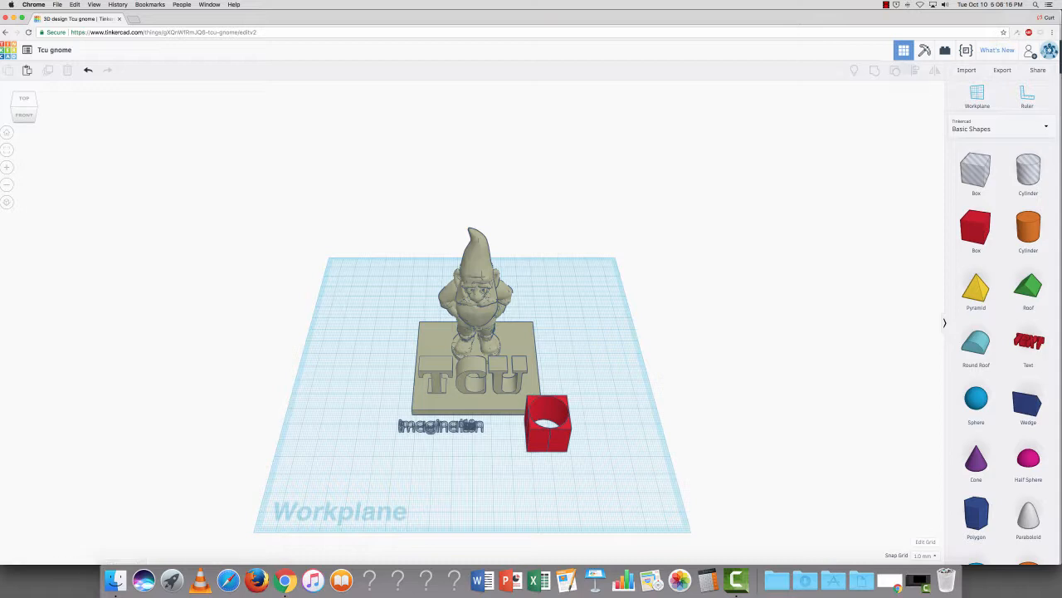
mouse_move(1002, 70)
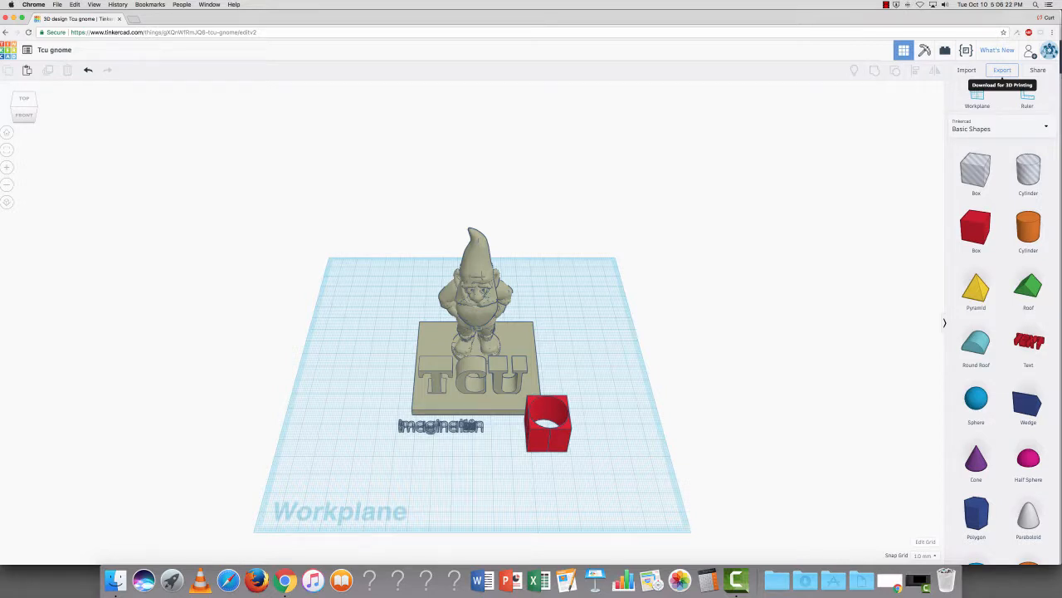
- Export everything in the design as a .STL file for 3D printing
click(1002, 69)
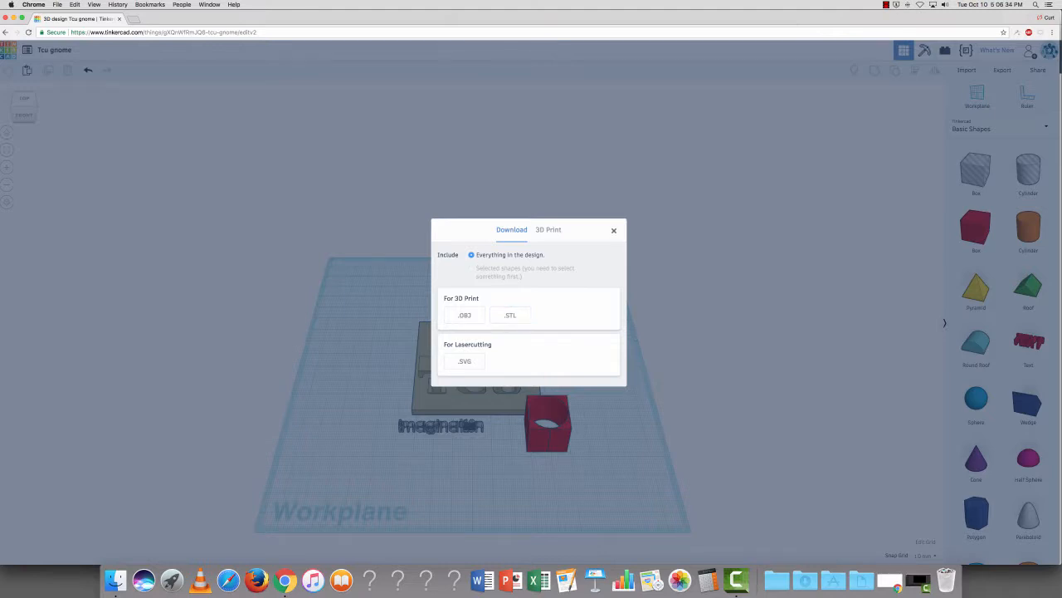
click(614, 230)
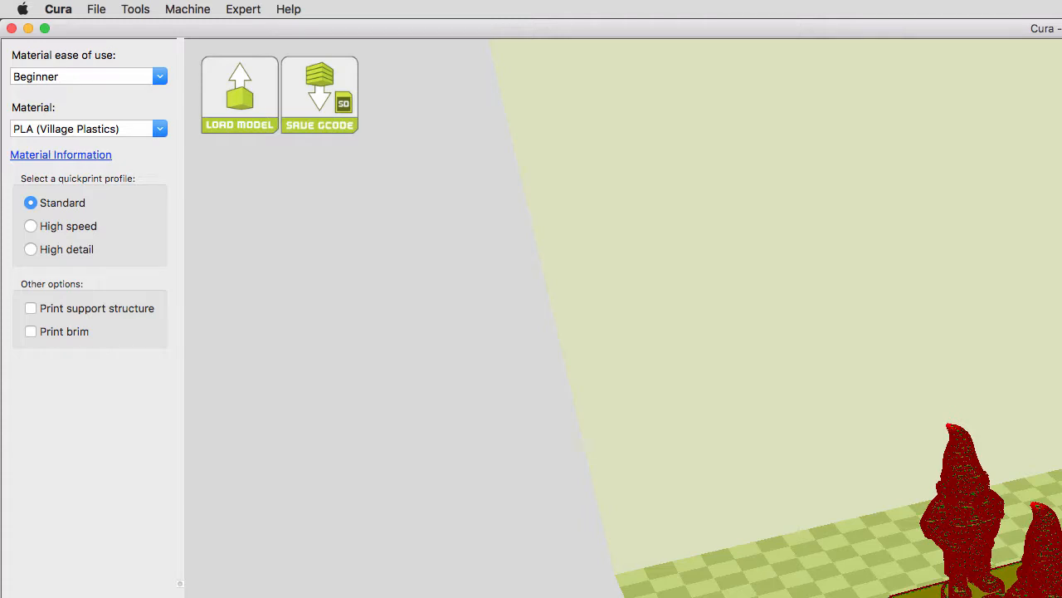
- Bring up Cura's File menu to load model files
click(96, 9)
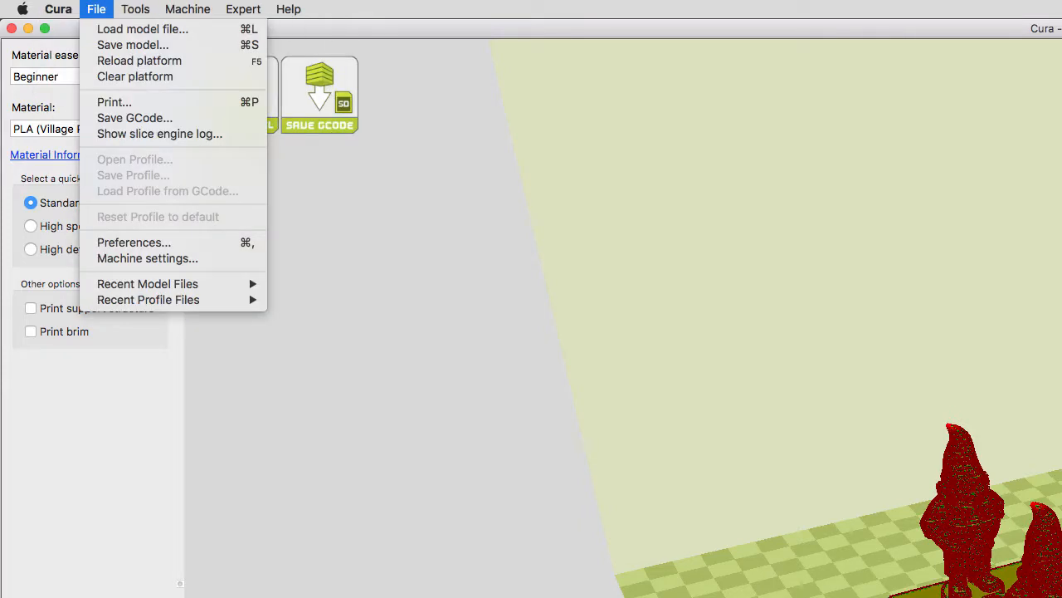
mouse_move(115, 102)
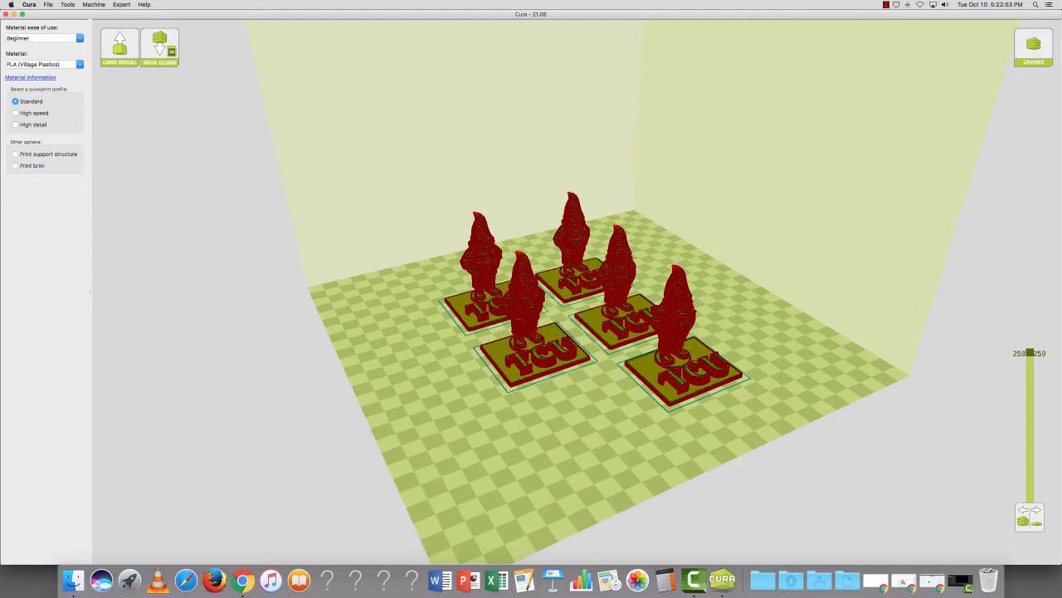
mouse_move(721, 578)
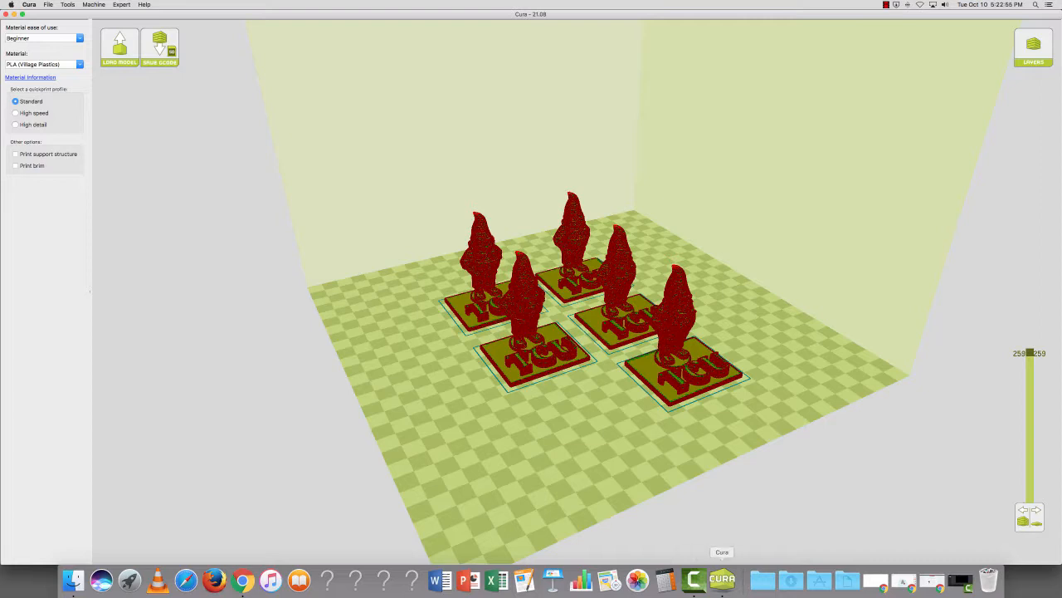